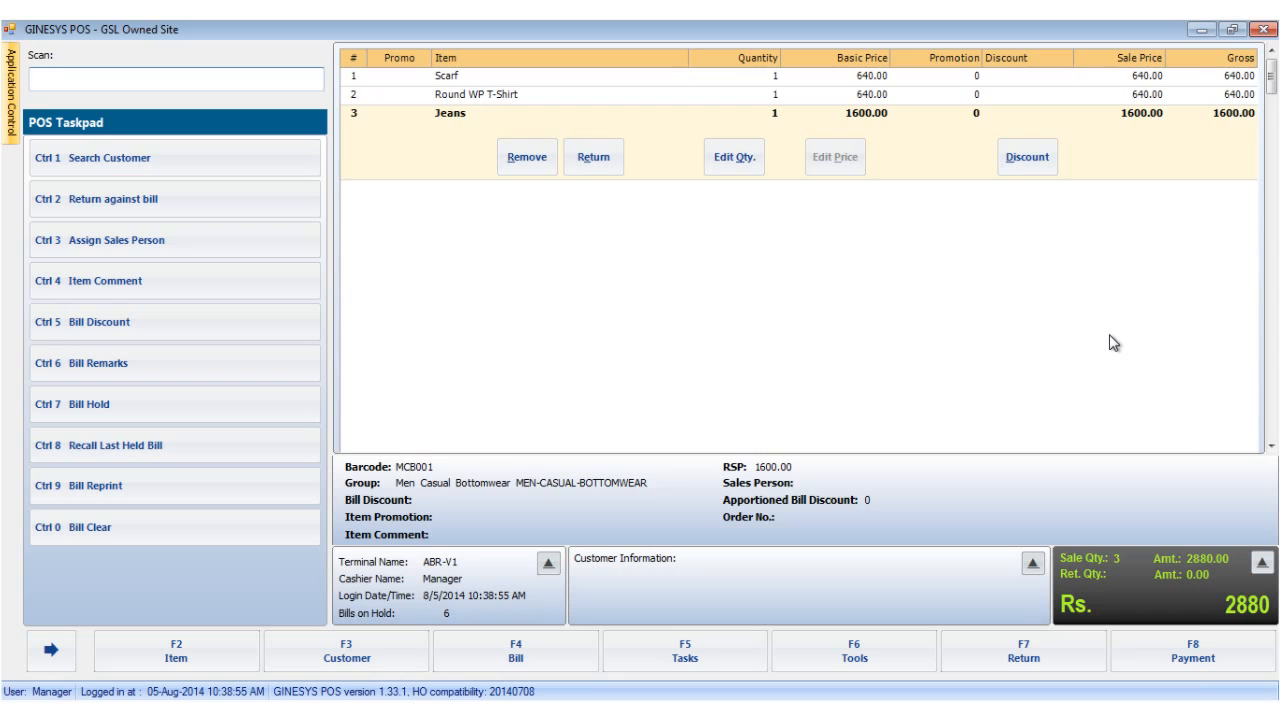
mouse_move(1118, 332)
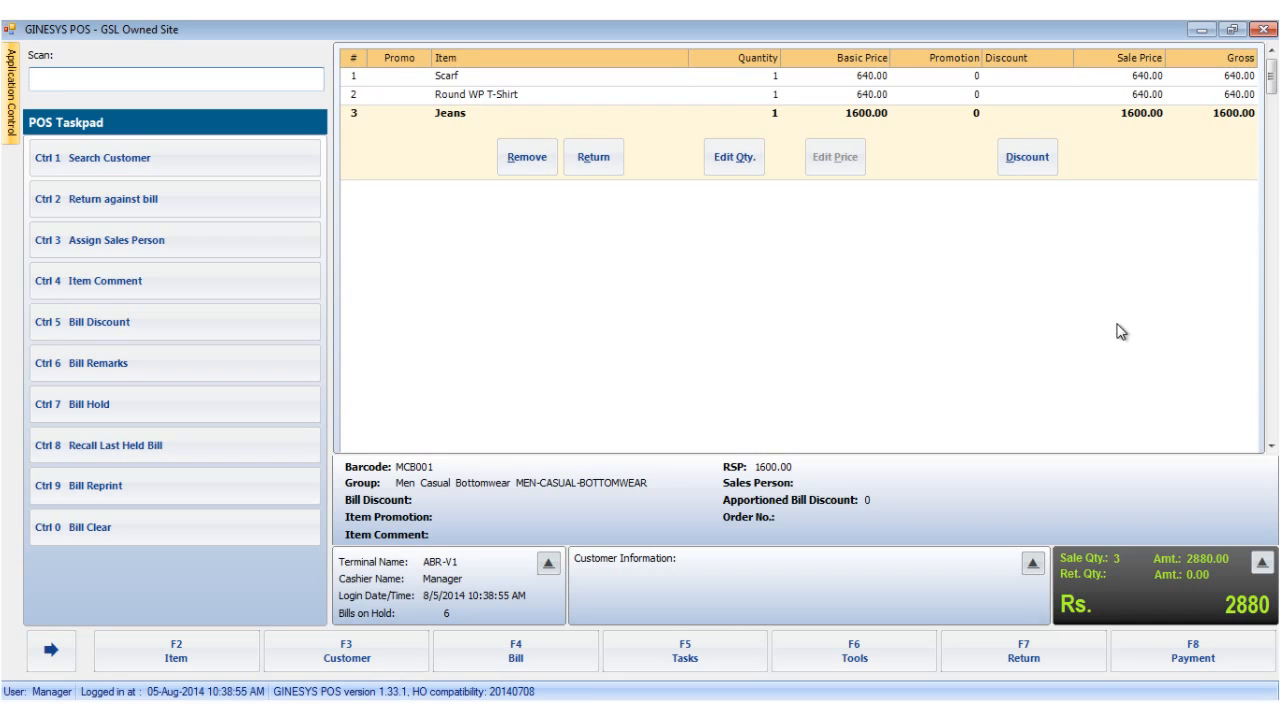
mouse_move(1148, 316)
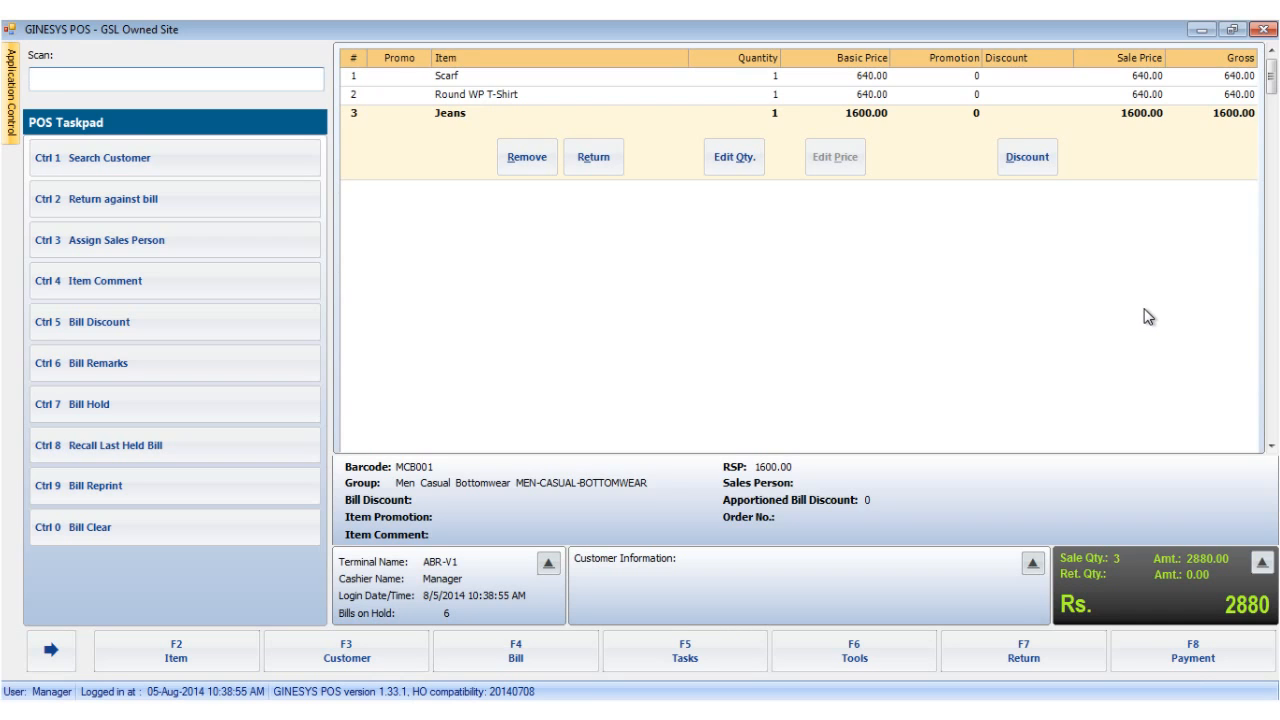
mouse_move(1157, 316)
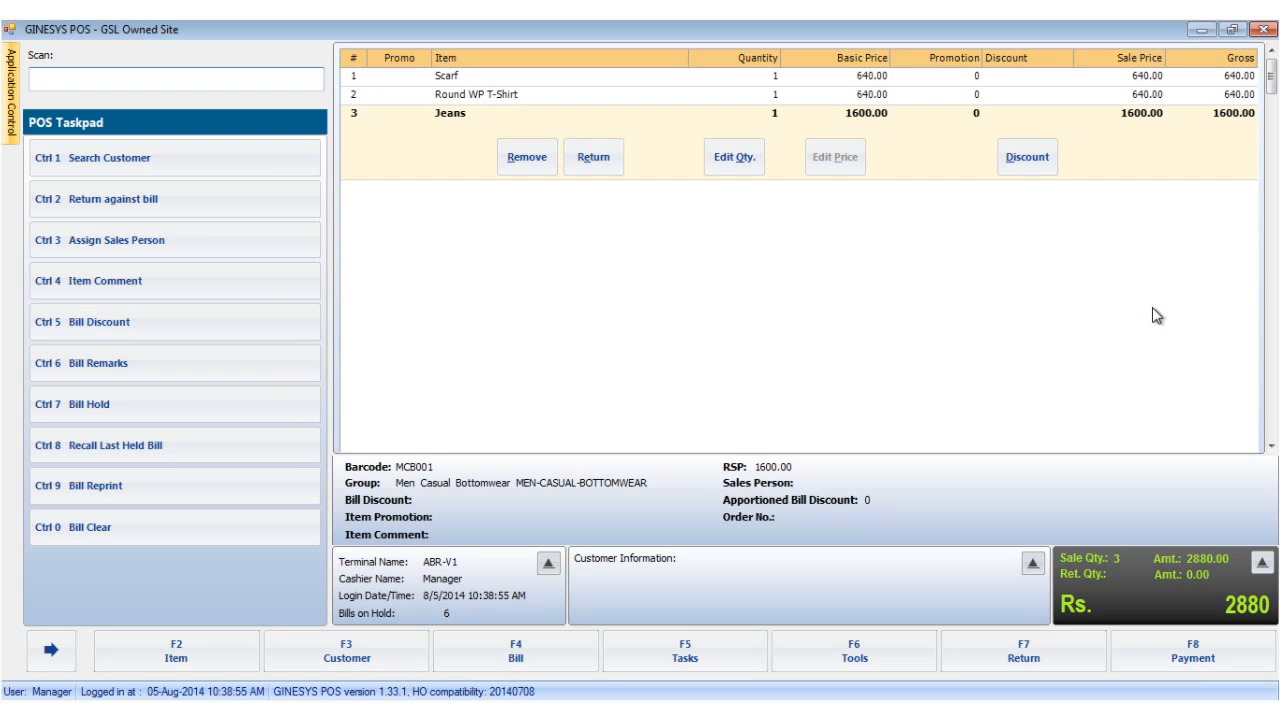
Assign the customer to the open bill of Scarf, Round WP T-Shirt and Jeans (Rs. 2880).
click(175, 80)
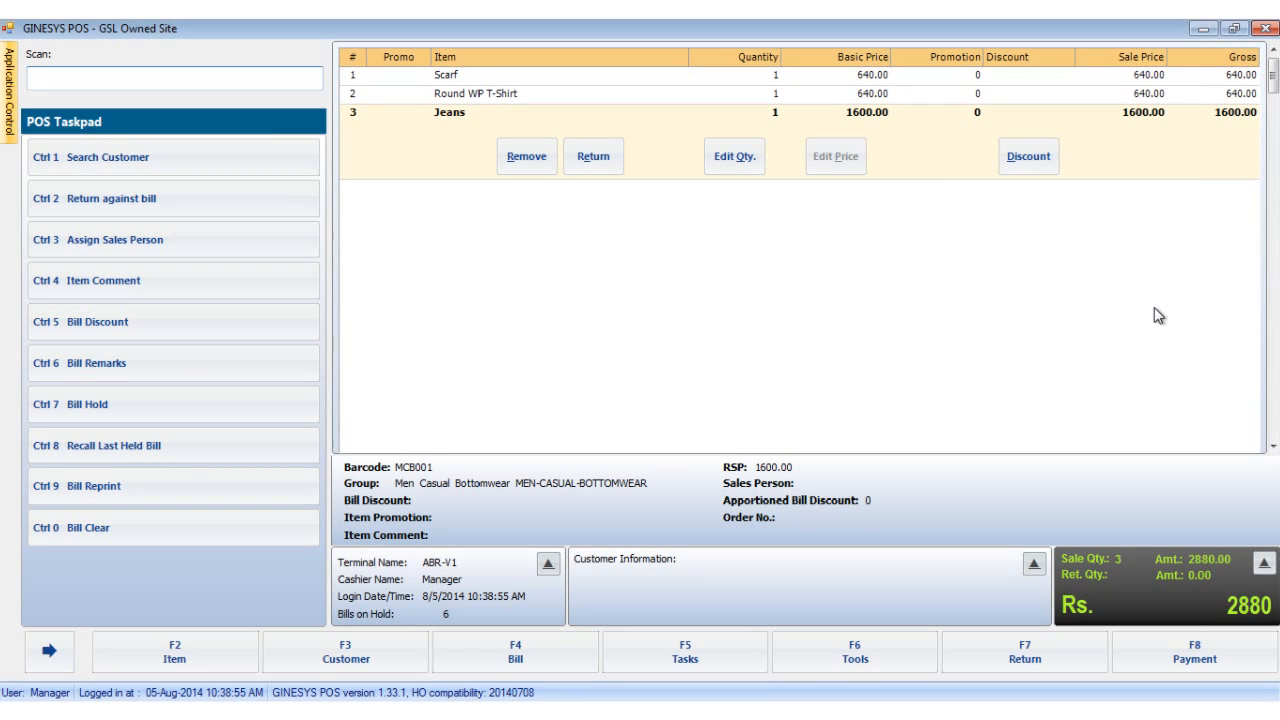
mouse_move(1080, 305)
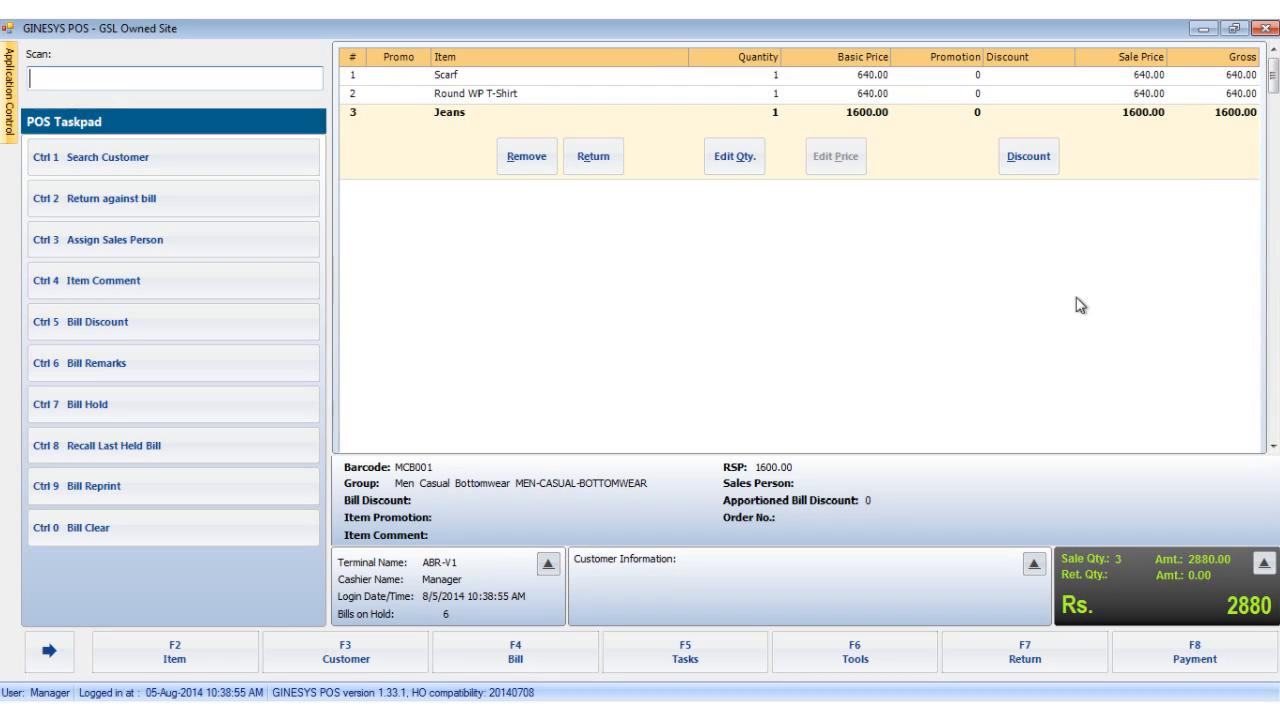
mouse_move(668, 161)
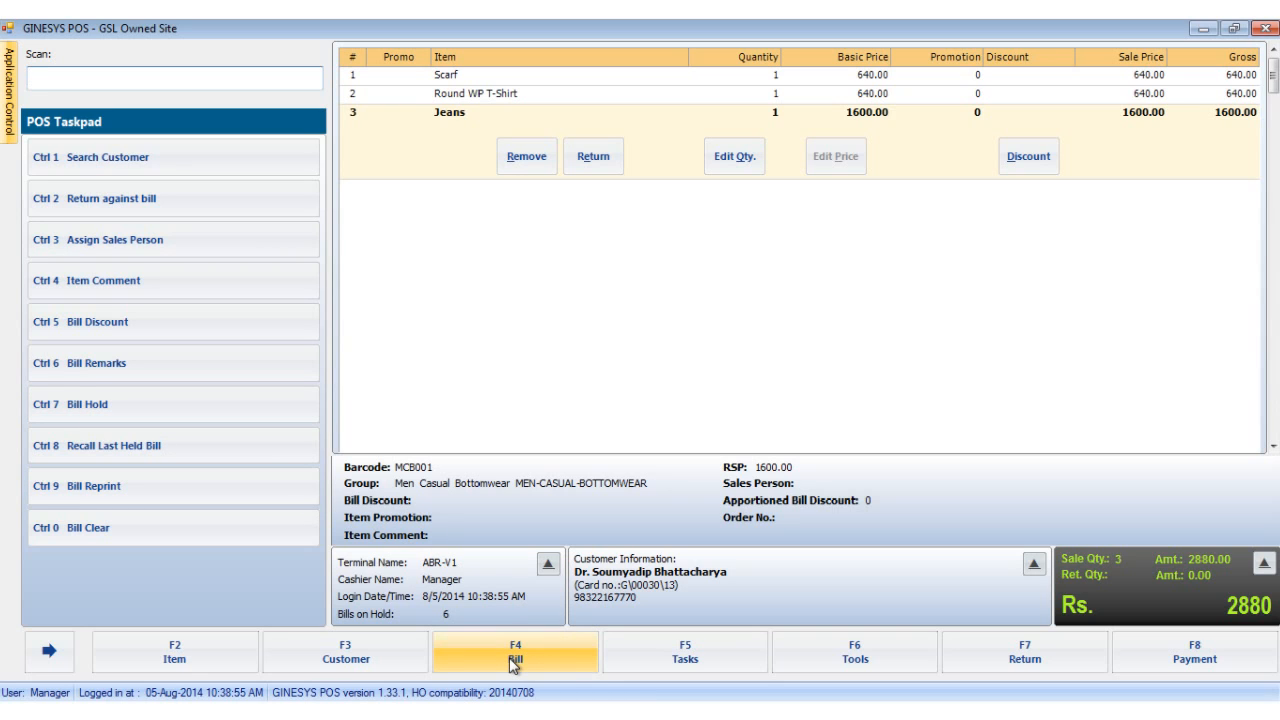
Hold the current bill via F4 Bill and acknowledge the bill no. 27 held message.
click(514, 651)
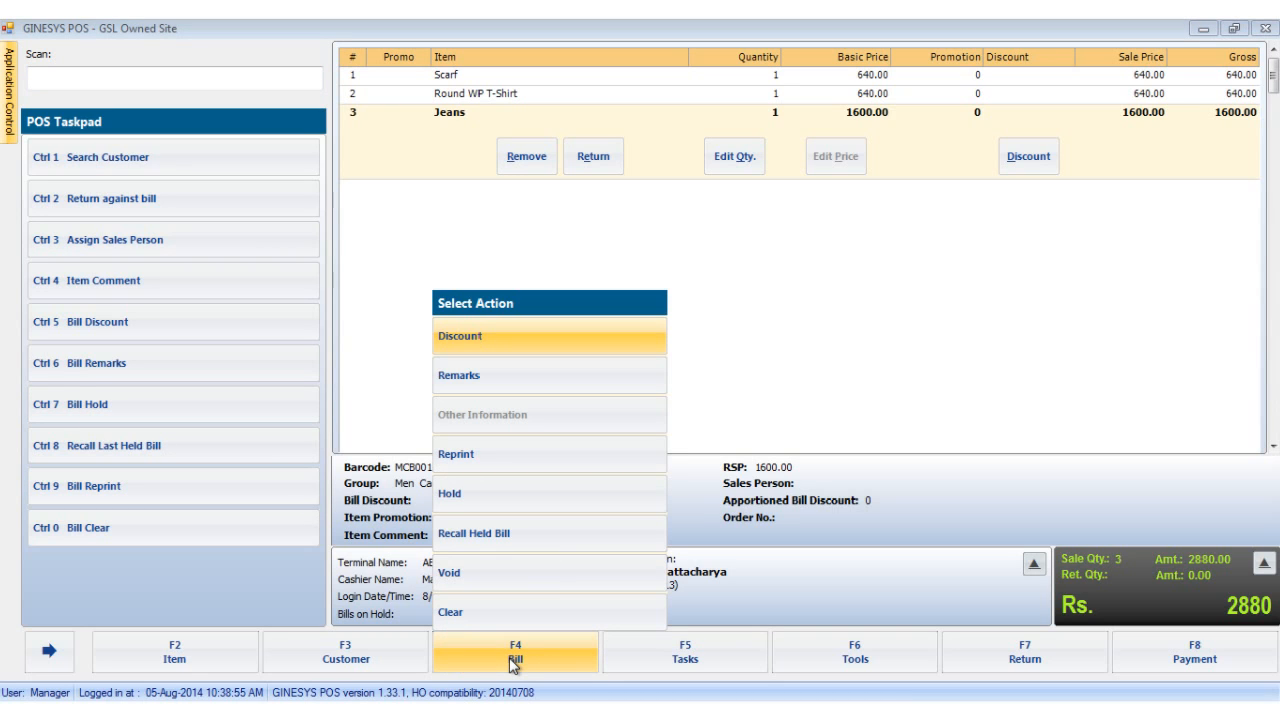
mouse_move(480, 493)
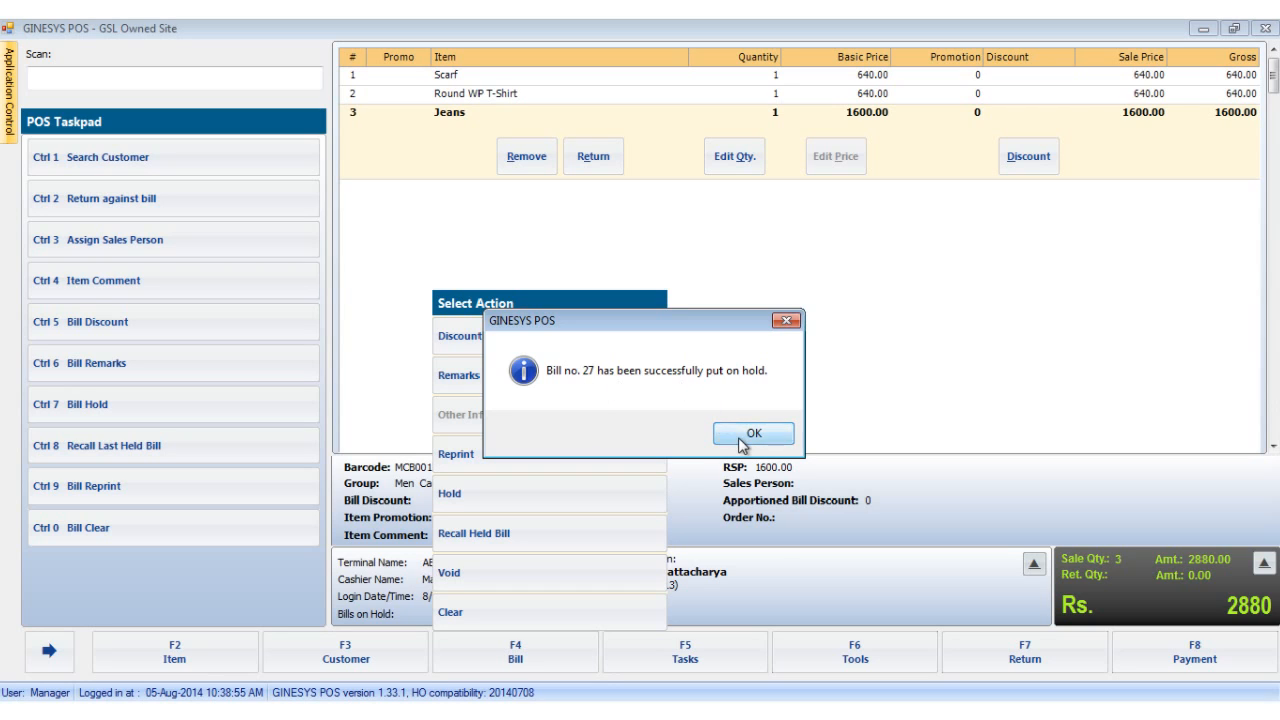
click(753, 433)
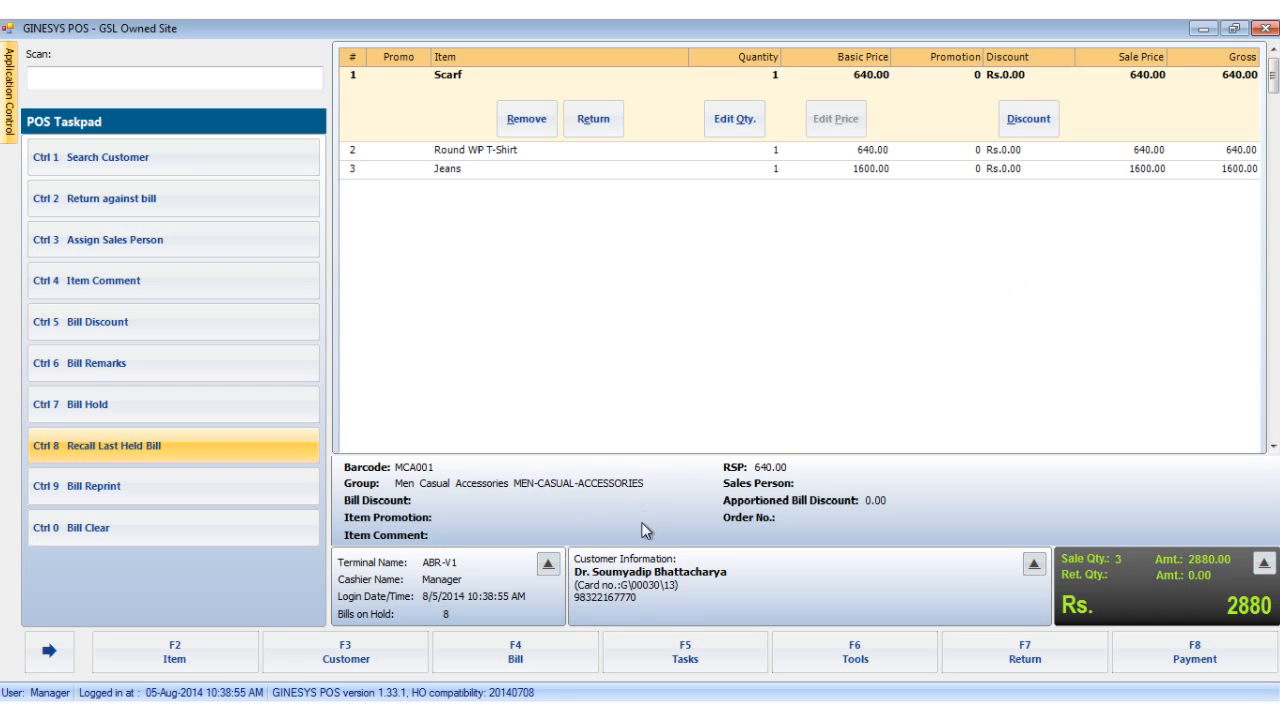
Bring up the F4 Bill Select Action menu over the now-empty bill.
click(514, 651)
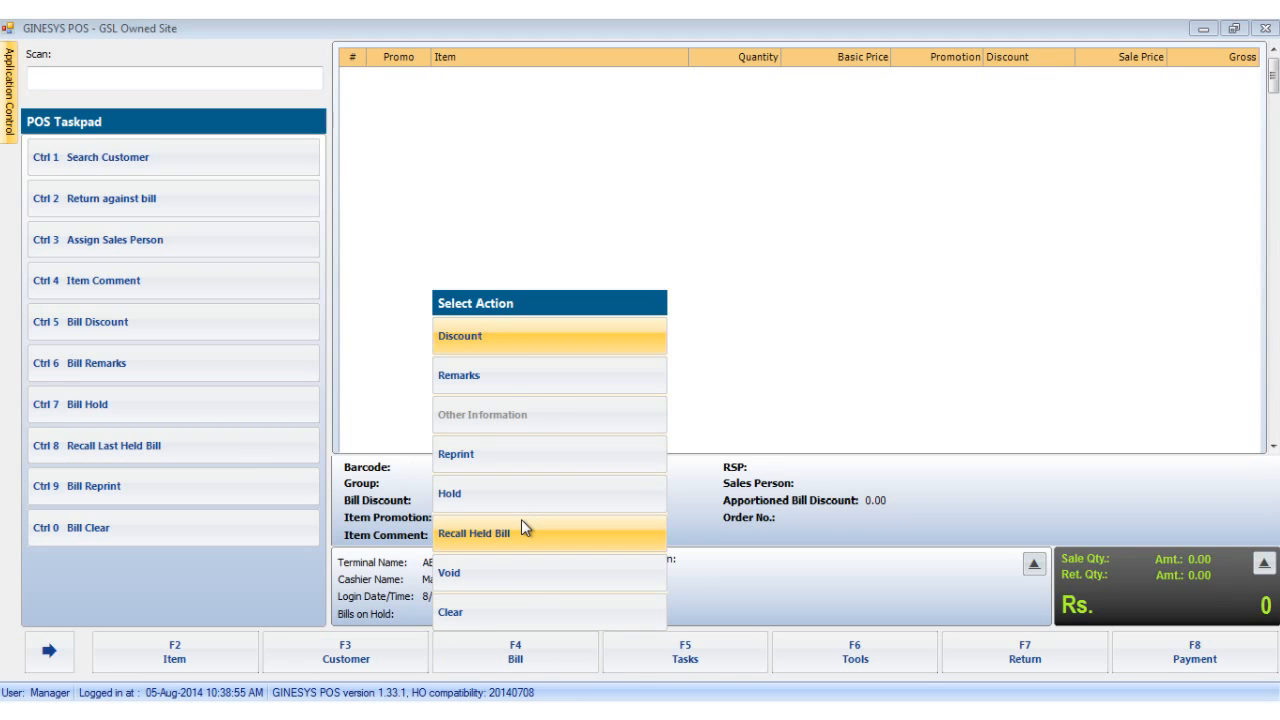
Recall held bill 28 from Bills On Hold, restoring its three items and customer at Rs. 2880.
click(475, 533)
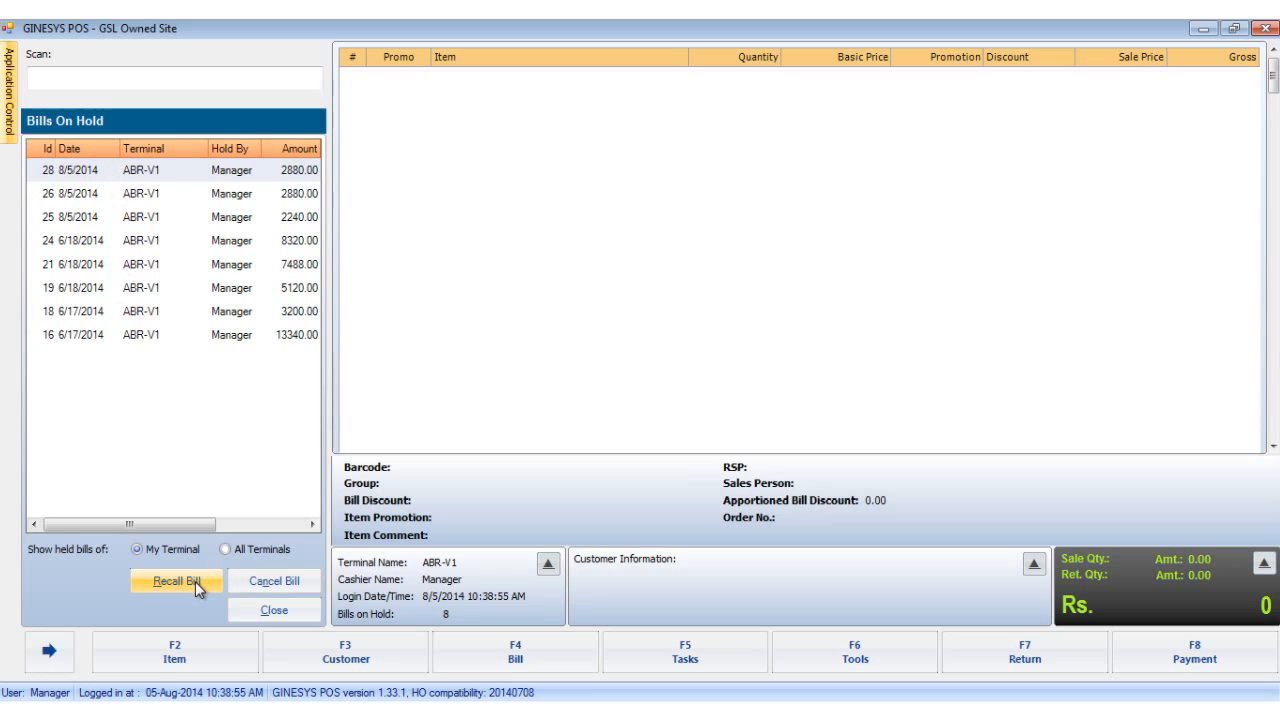
mouse_move(200, 582)
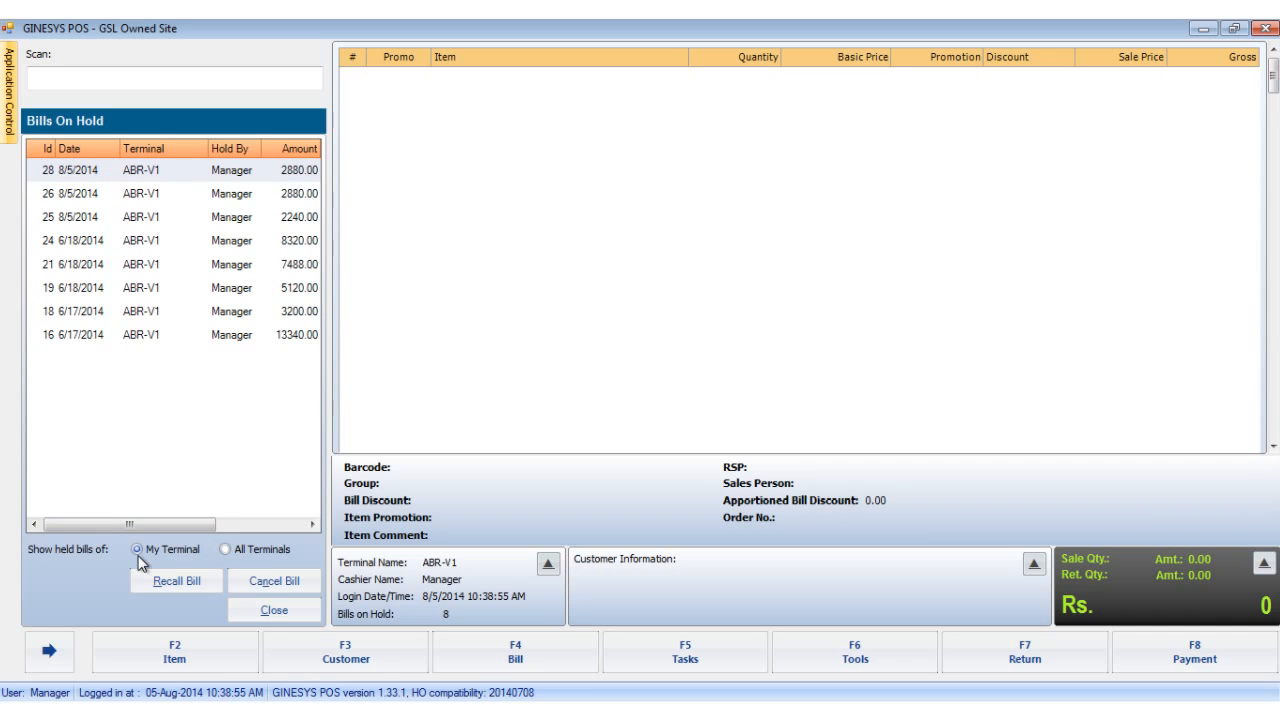
mouse_move(275, 567)
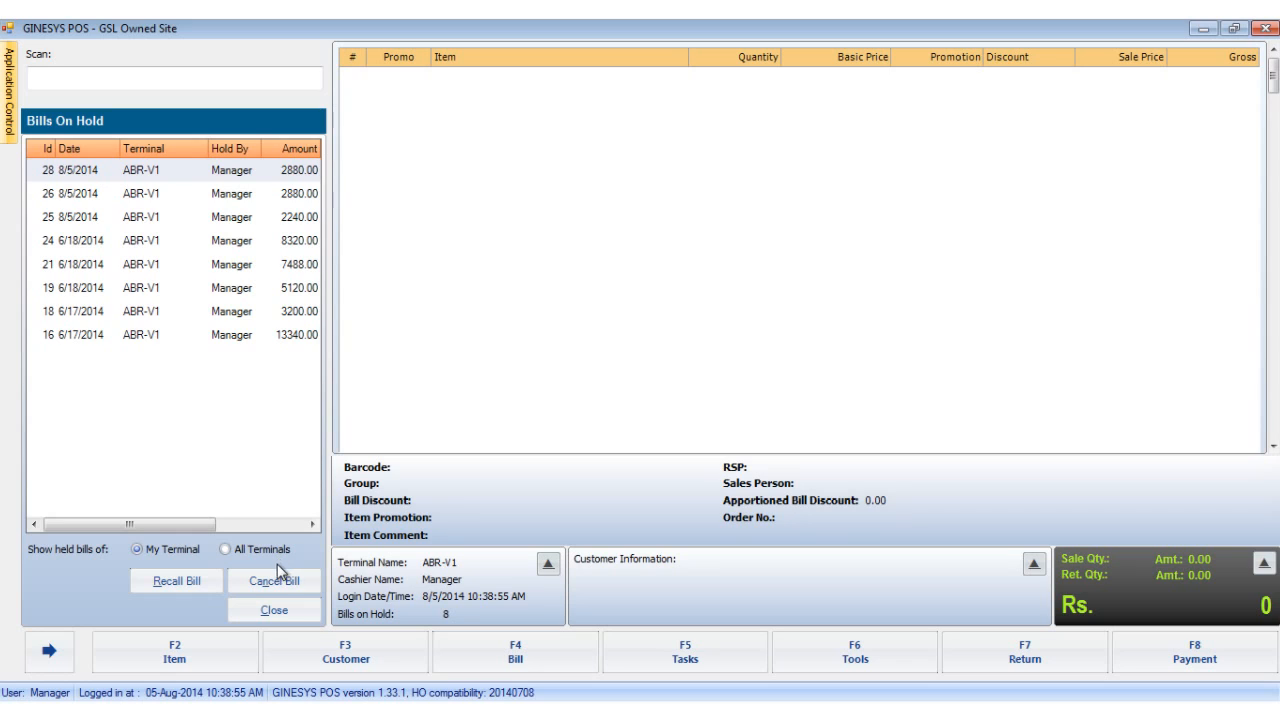
mouse_move(176, 580)
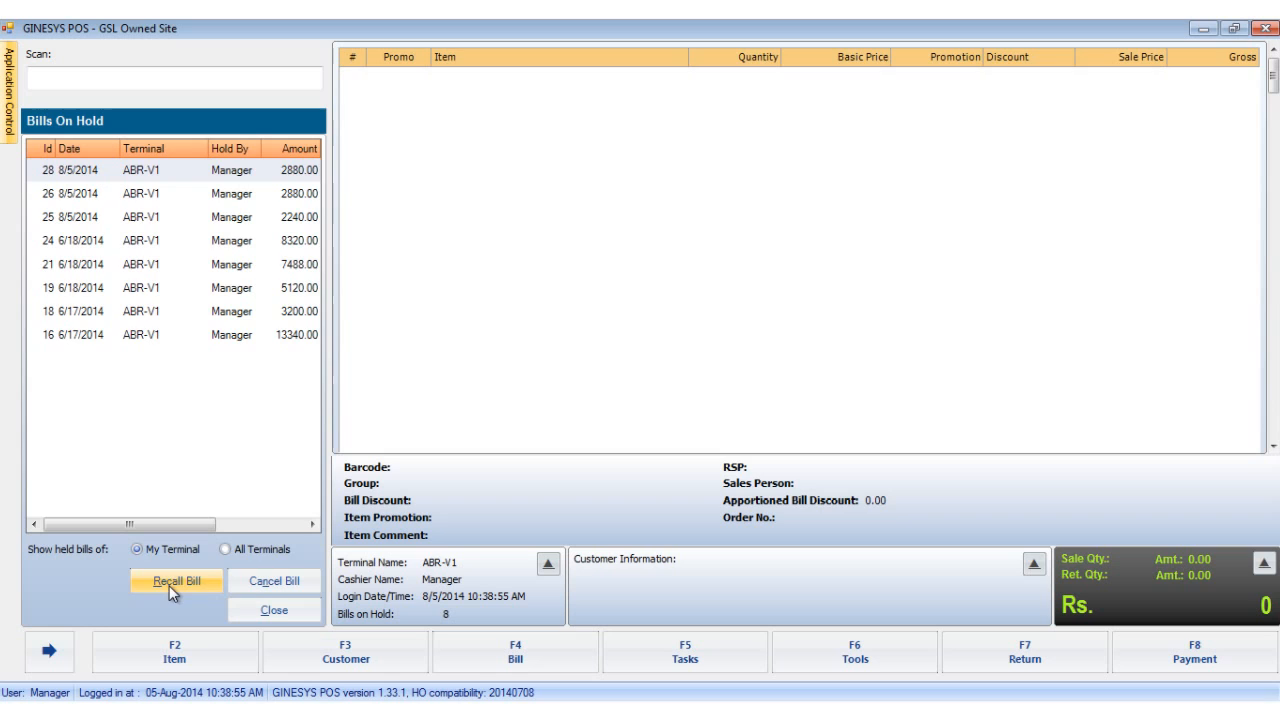
click(175, 580)
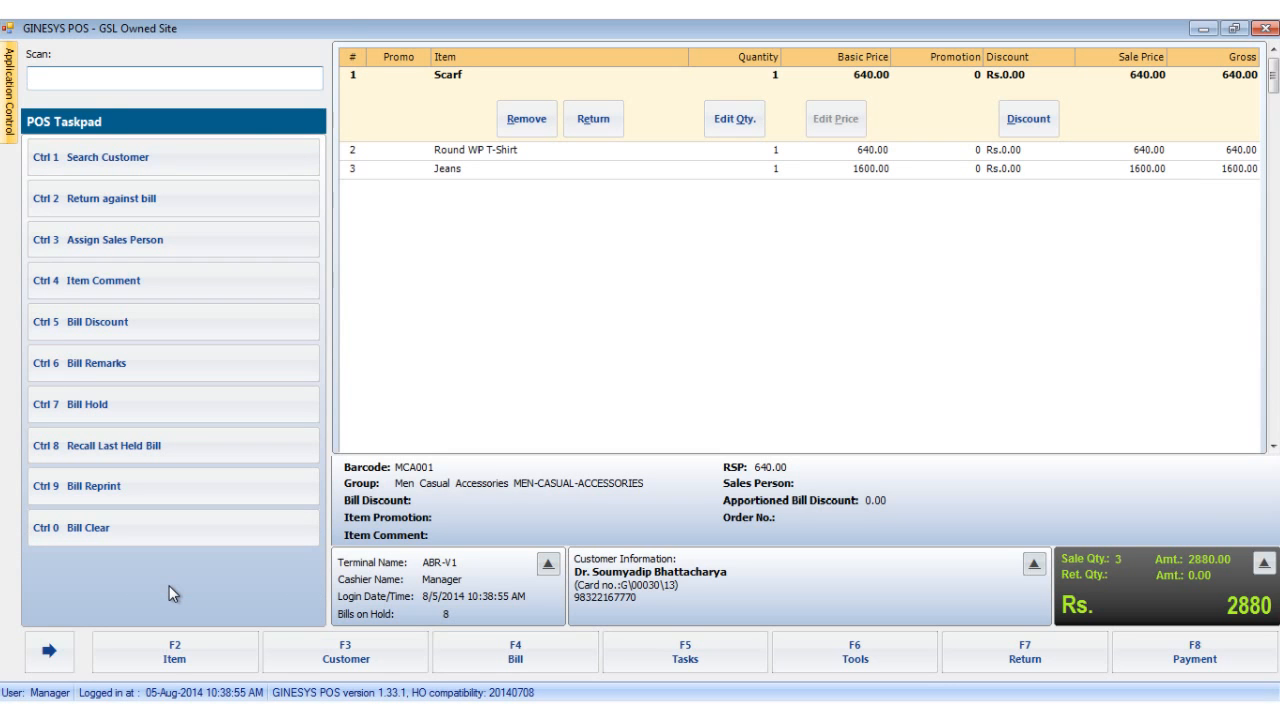
mouse_move(472, 577)
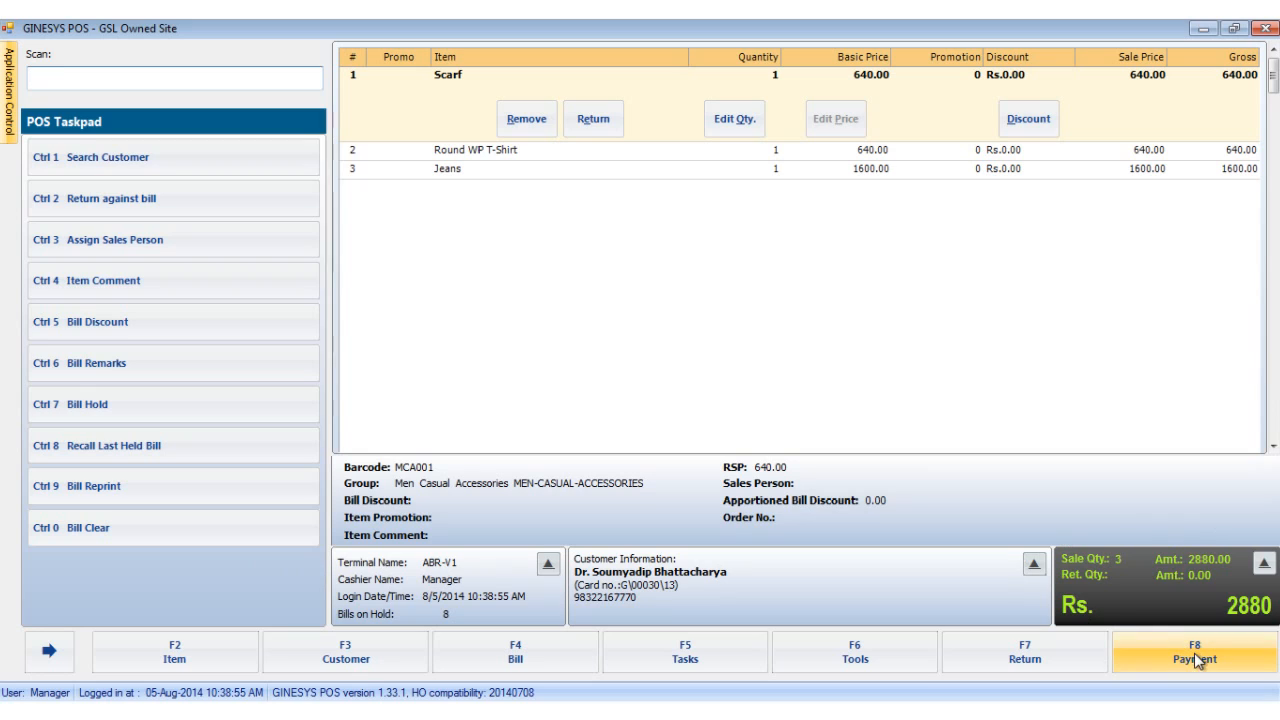
mouse_move(1185, 662)
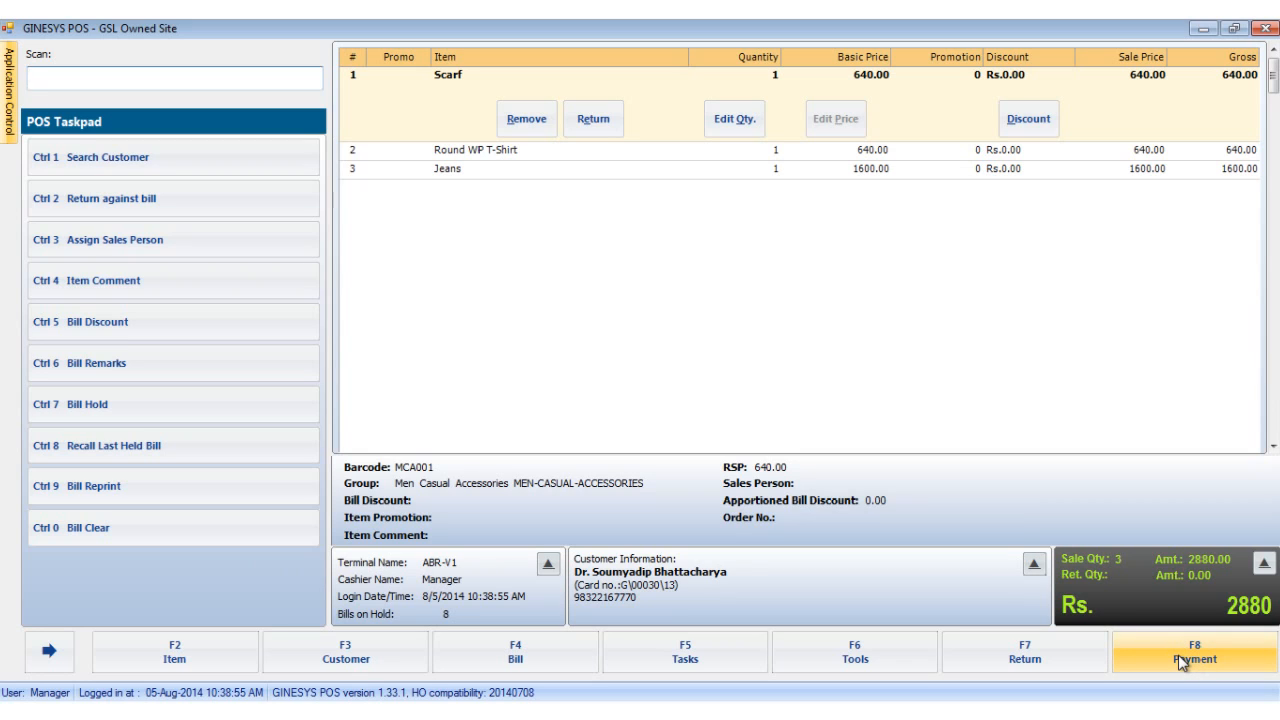
mouse_move(863, 467)
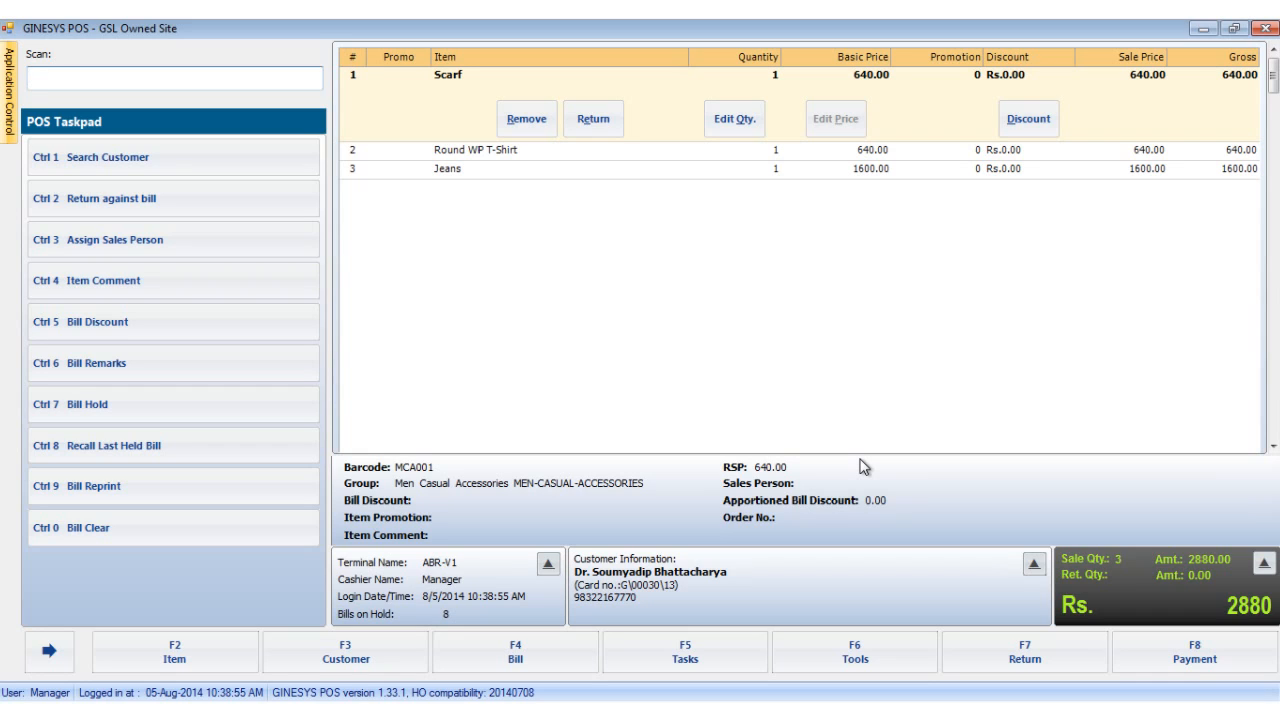
click(174, 79)
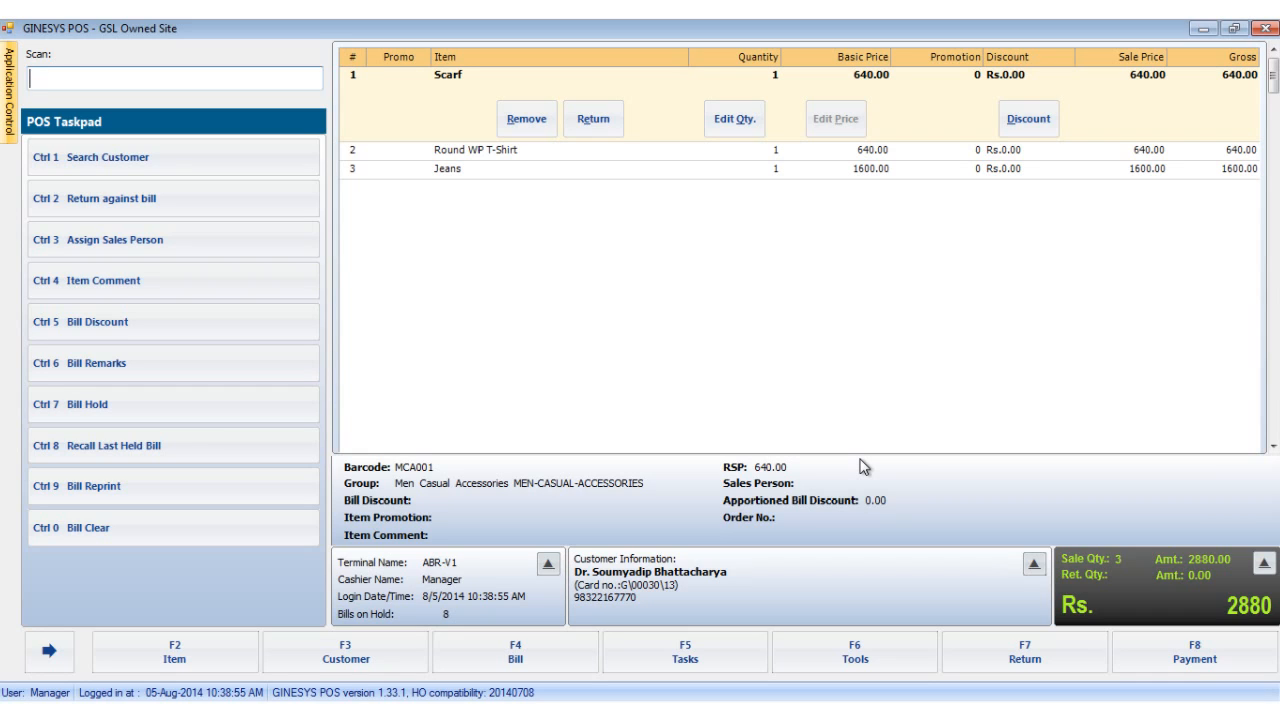